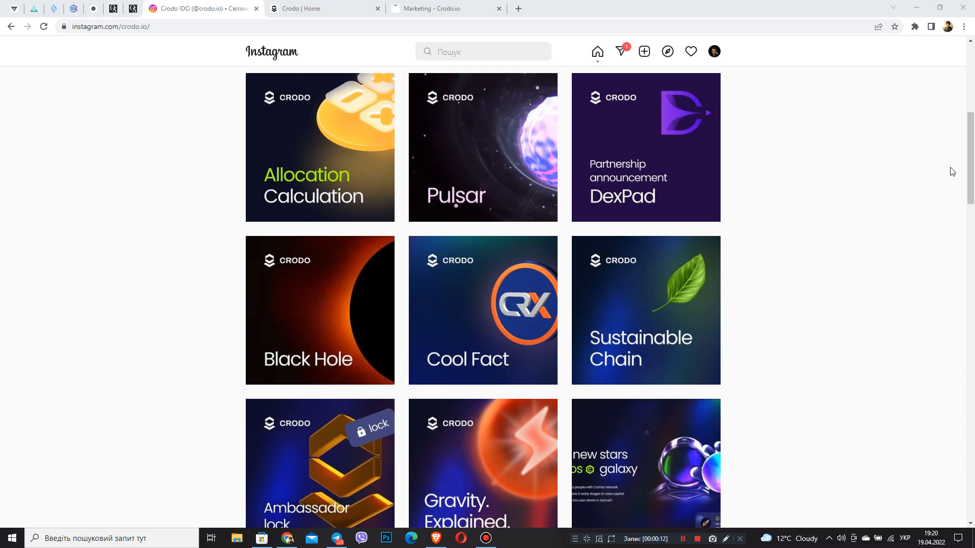
{"action": "mouse_move", "coordinate": [922, 182]}
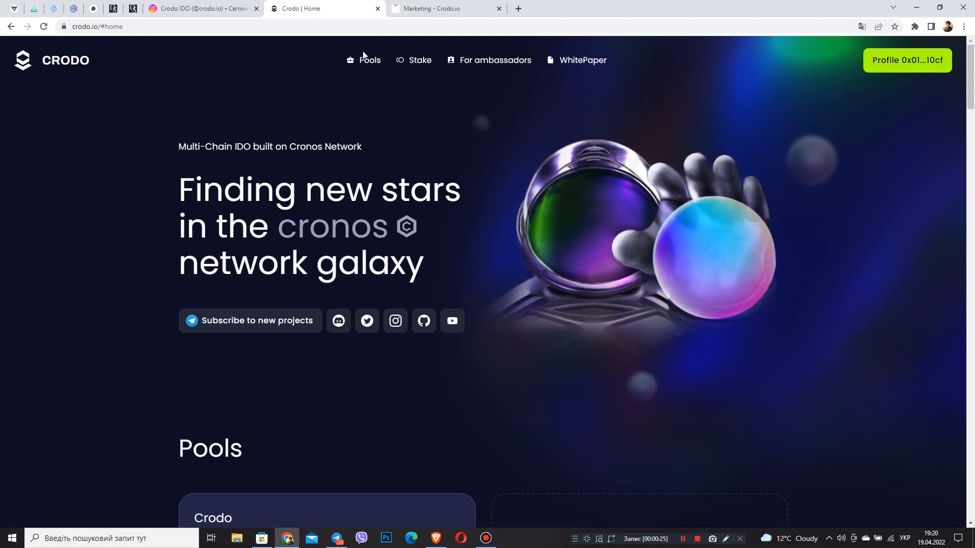
Switch from Instagram to the 'Marketing - Crodo.io' documentation tab.
{"action": "left_click", "coordinate": [444, 8]}
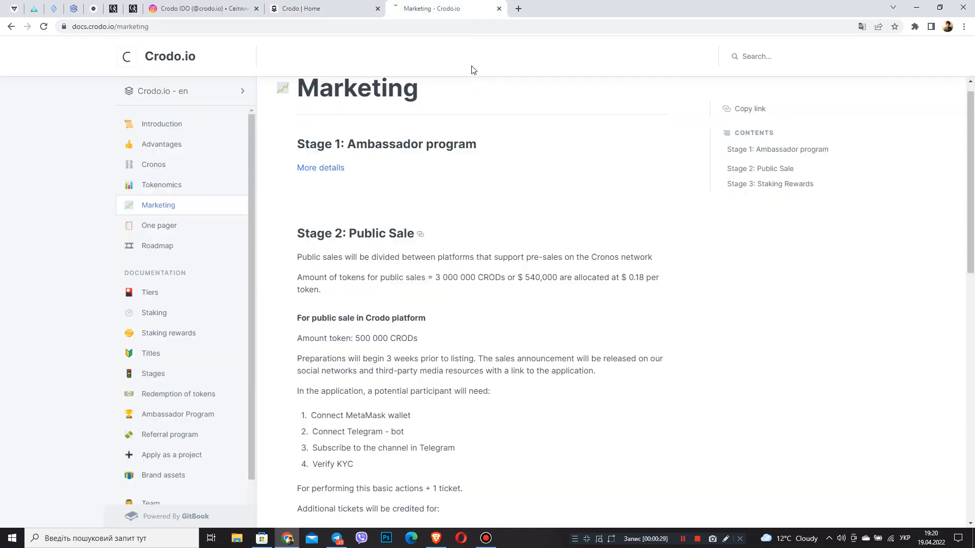
{"action": "mouse_move", "coordinate": [443, 107]}
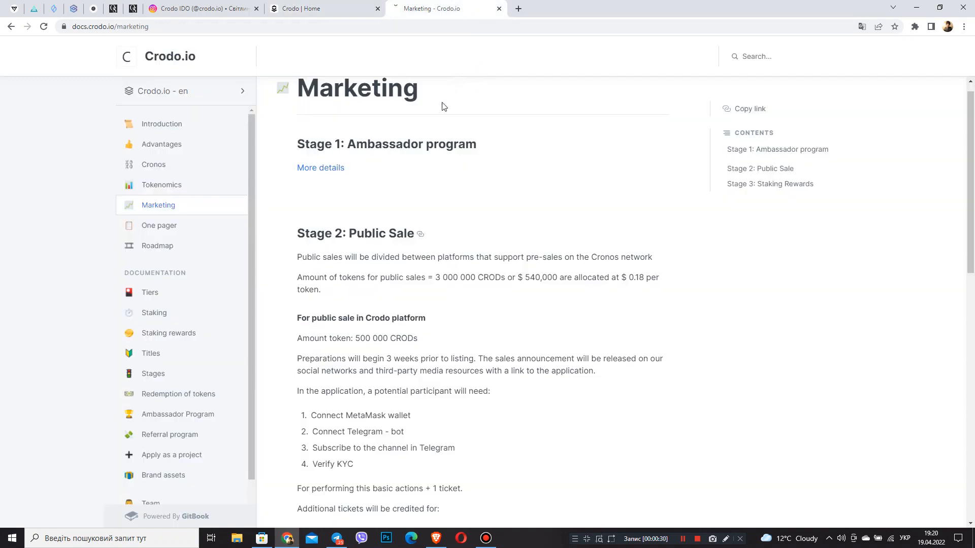
{"action": "mouse_move", "coordinate": [445, 139]}
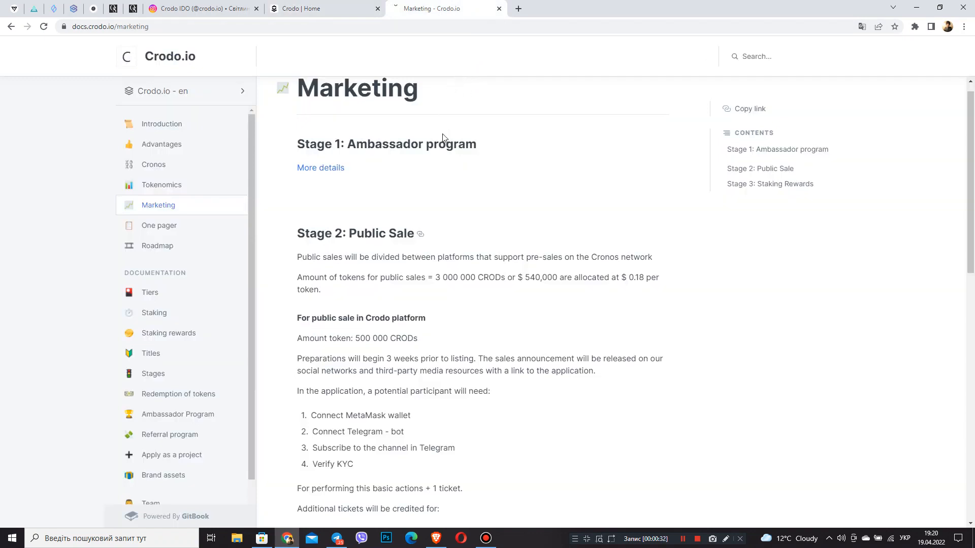
{"action": "mouse_move", "coordinate": [423, 144]}
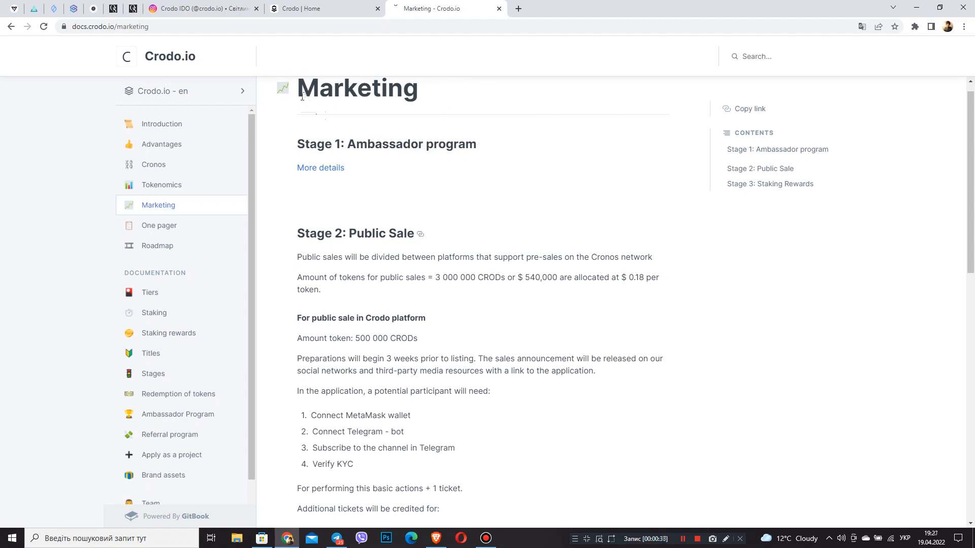
{"action": "scroll", "scroll_direction": "down", "scroll_amount": 3}
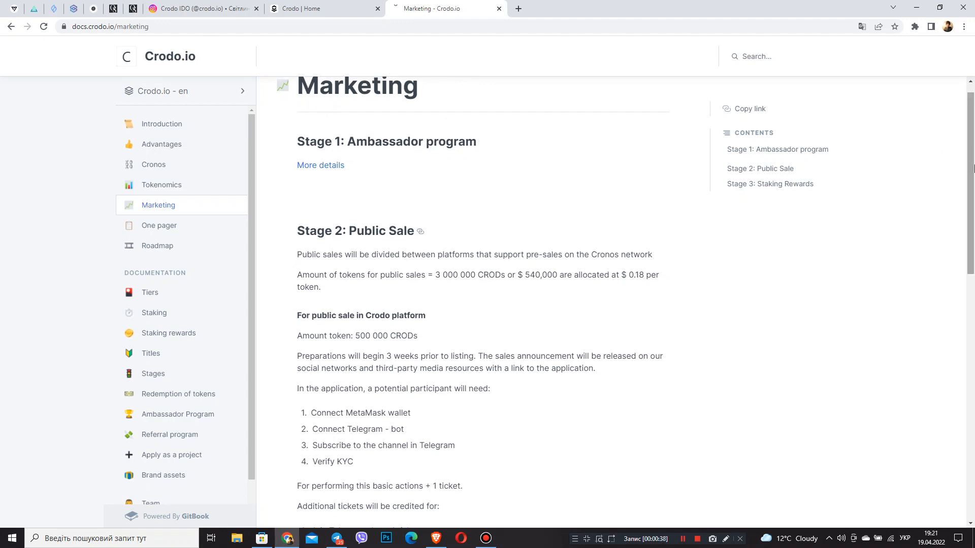
{"action": "scroll", "scroll_direction": "down", "scroll_amount": 3}
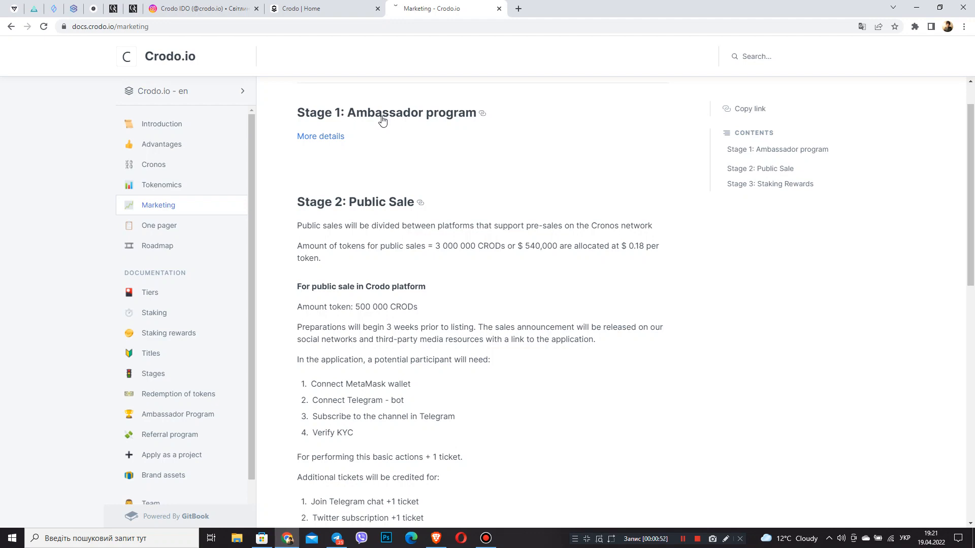
{"action": "mouse_move", "coordinate": [374, 127]}
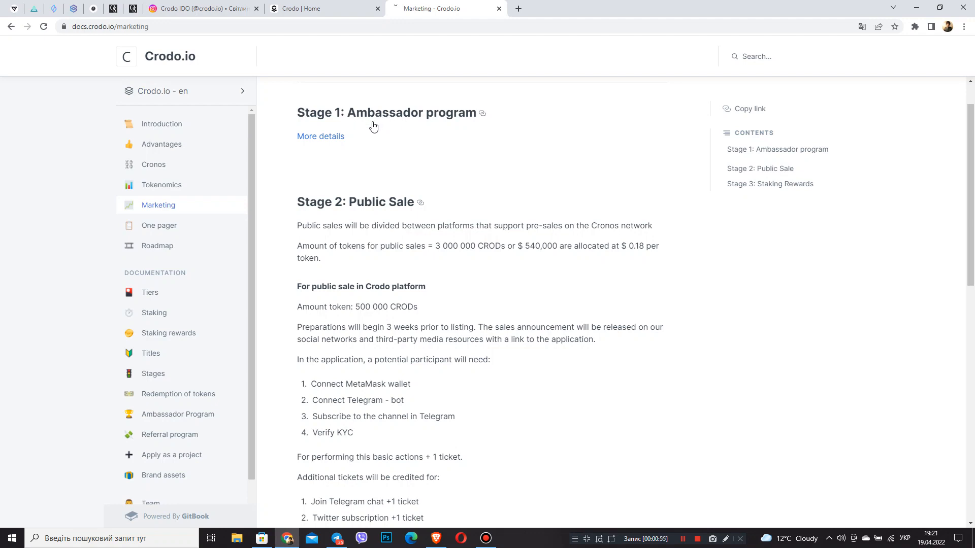
{"action": "mouse_move", "coordinate": [302, 205]}
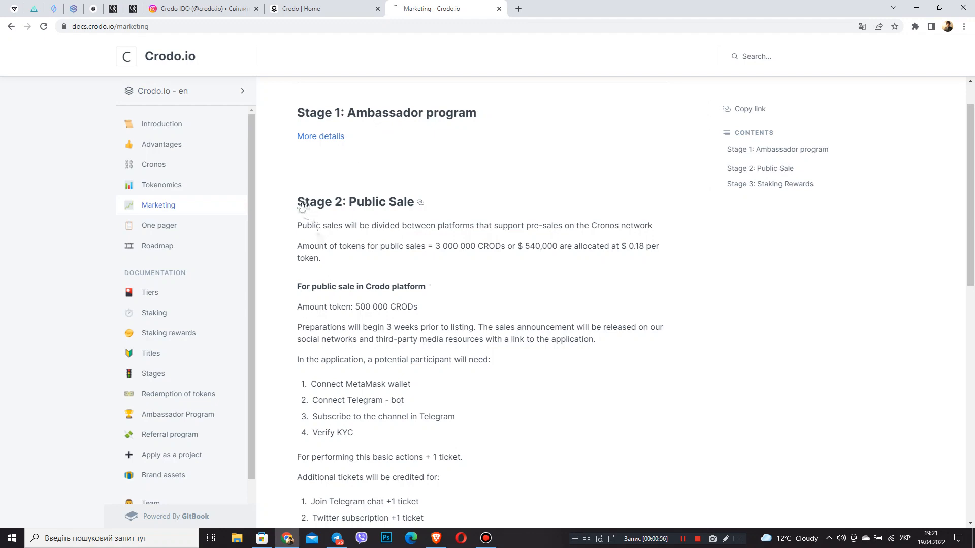
{"action": "mouse_move", "coordinate": [368, 211]}
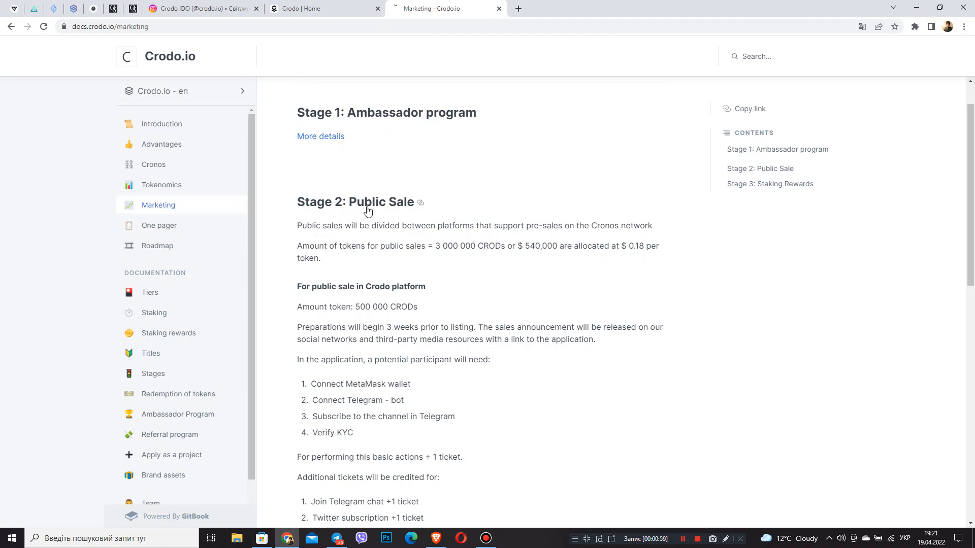
{"action": "mouse_move", "coordinate": [361, 214]}
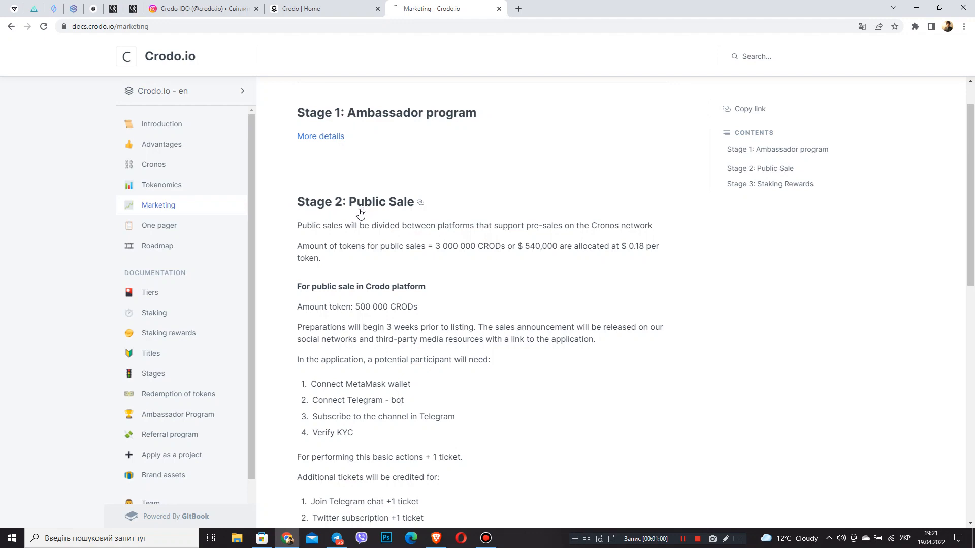
{"action": "mouse_move", "coordinate": [411, 221]}
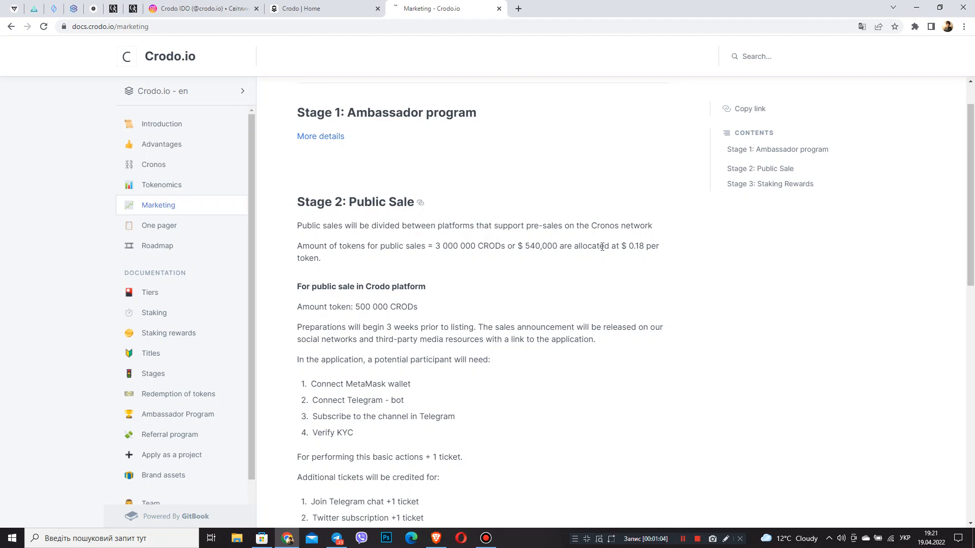
{"action": "scroll", "scroll_direction": "down", "scroll_amount": 3}
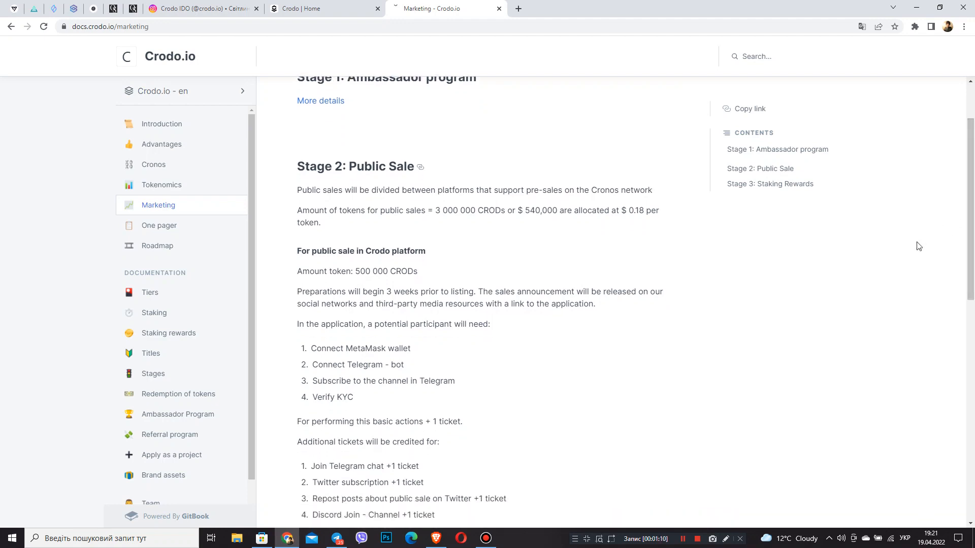
{"action": "mouse_move", "coordinate": [884, 260]}
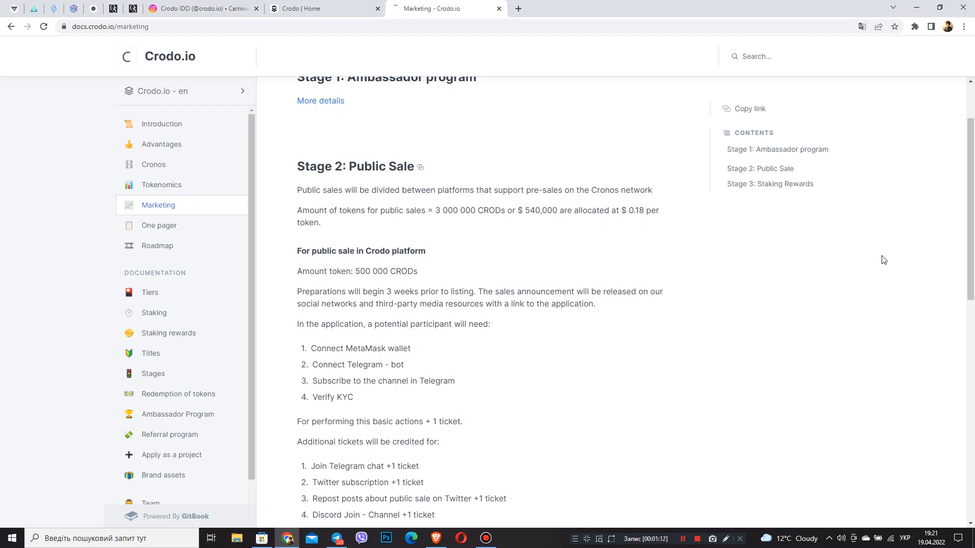
{"action": "mouse_move", "coordinate": [440, 294]}
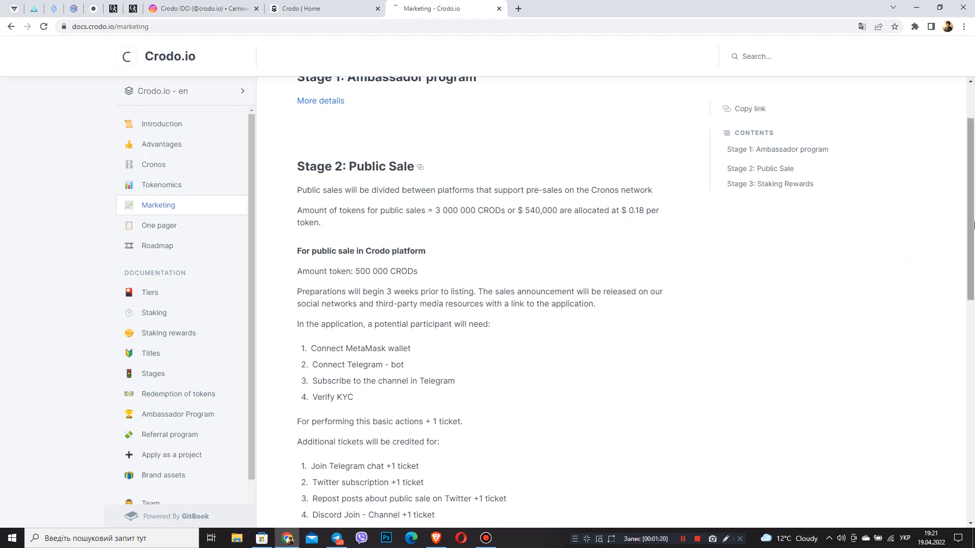
{"action": "scroll", "scroll_direction": "down", "scroll_amount": 3}
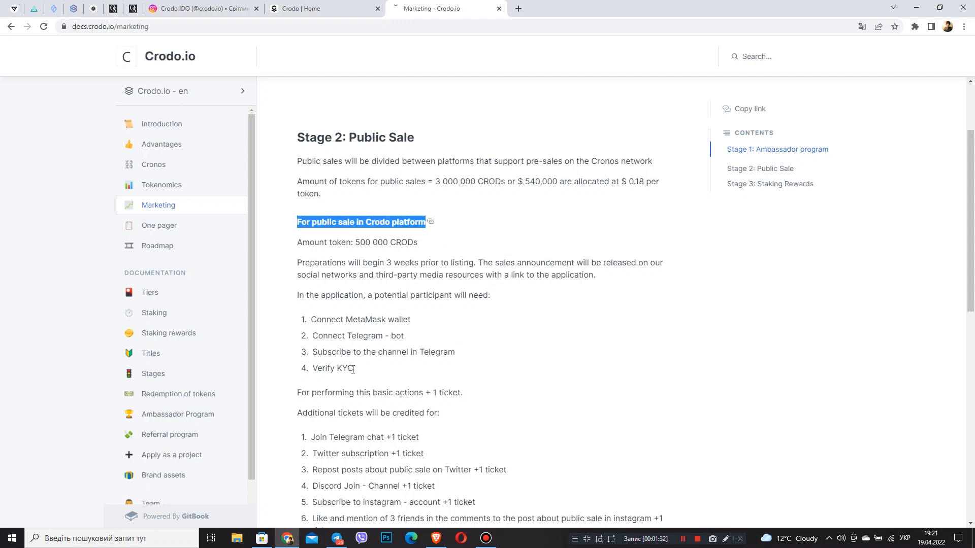
{"action": "left_click_drag", "start_coordinate": [313, 351], "coordinate": [349, 368]}
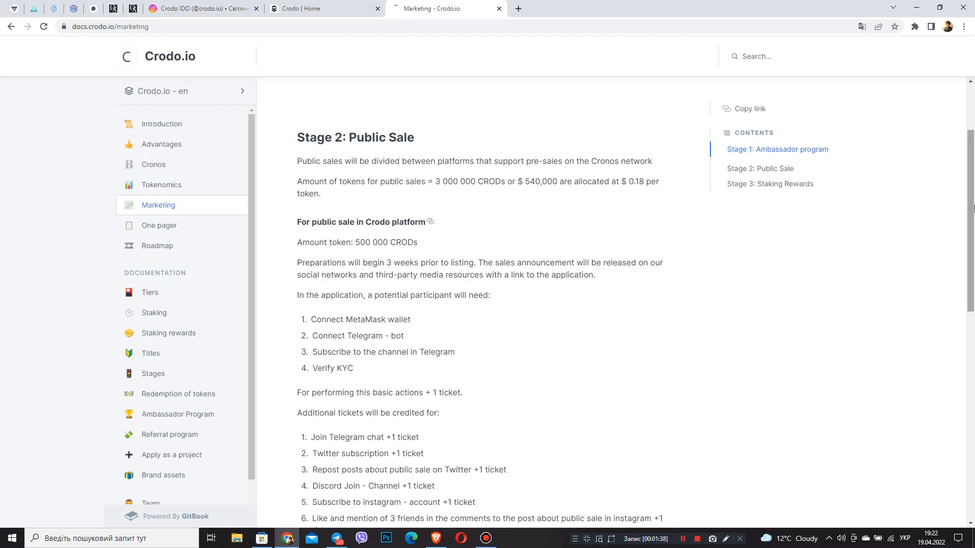
Scroll past the 2,500,000 CROD other-platform sale to the Stage 3: Staking Rewards heading.
{"action": "scroll", "scroll_direction": "down", "scroll_amount": 3}
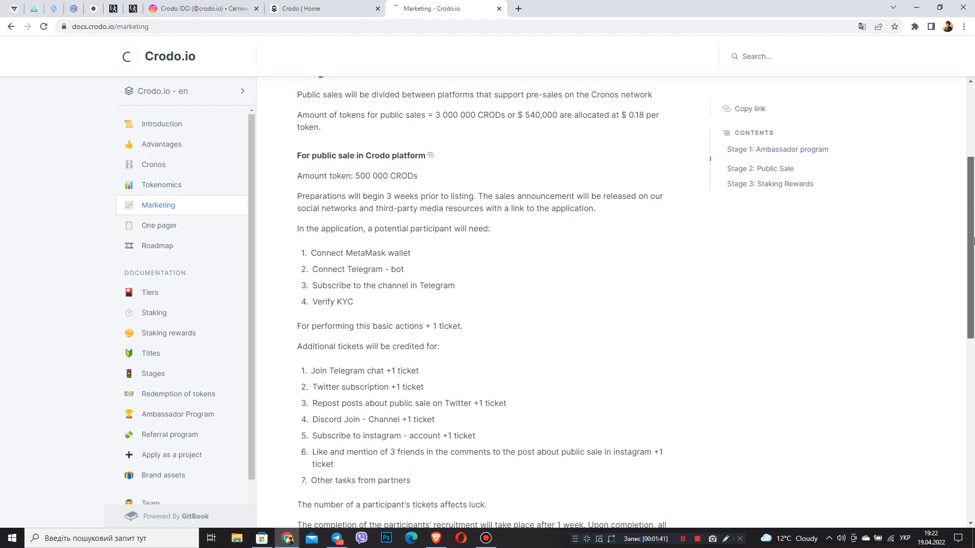
{"action": "scroll", "scroll_direction": "down", "scroll_amount": 3}
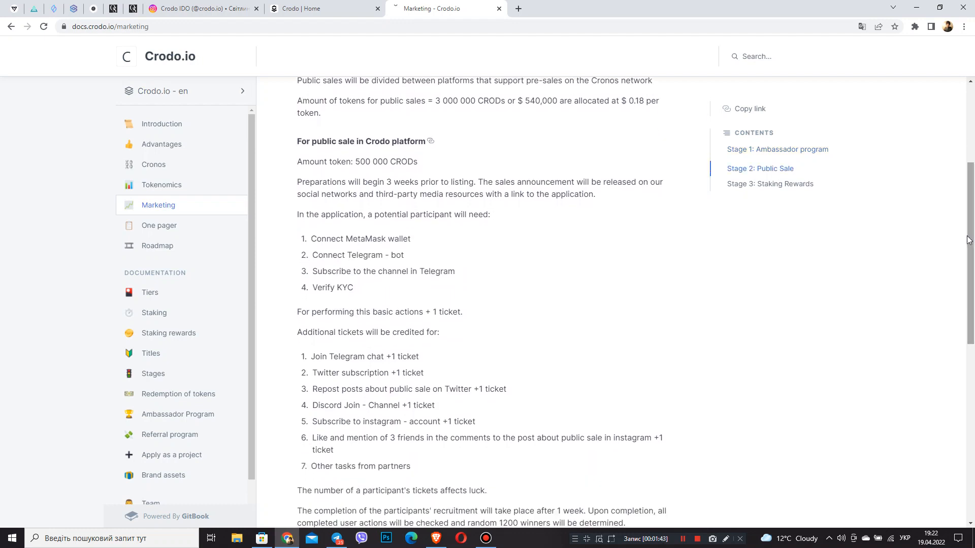
{"action": "scroll", "scroll_direction": "down", "scroll_amount": 3}
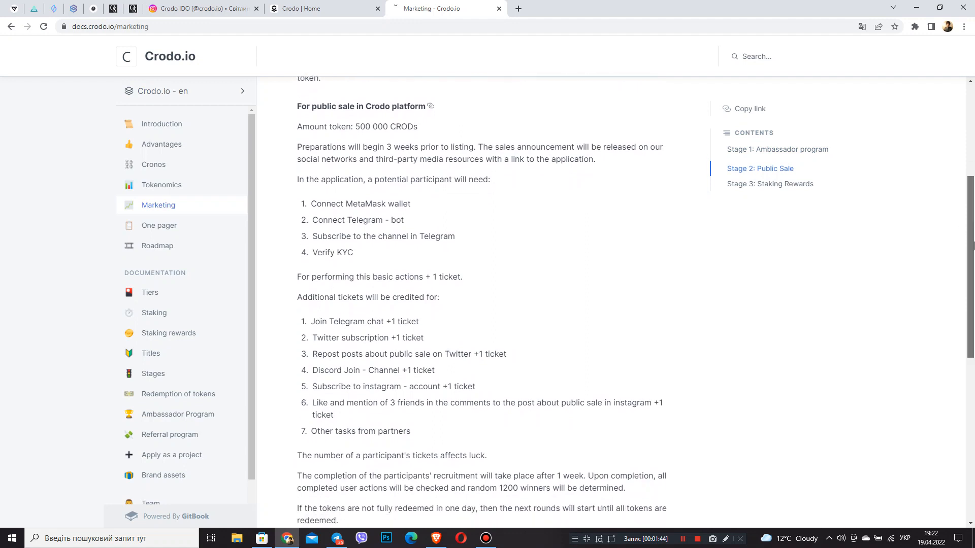
{"action": "scroll", "scroll_direction": "down", "scroll_amount": 3}
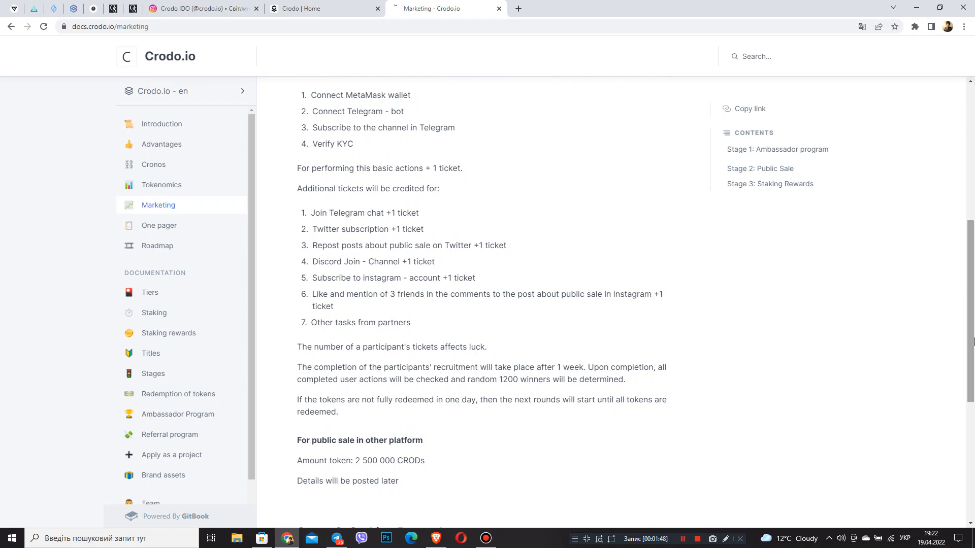
{"action": "scroll", "scroll_direction": "down", "scroll_amount": 3}
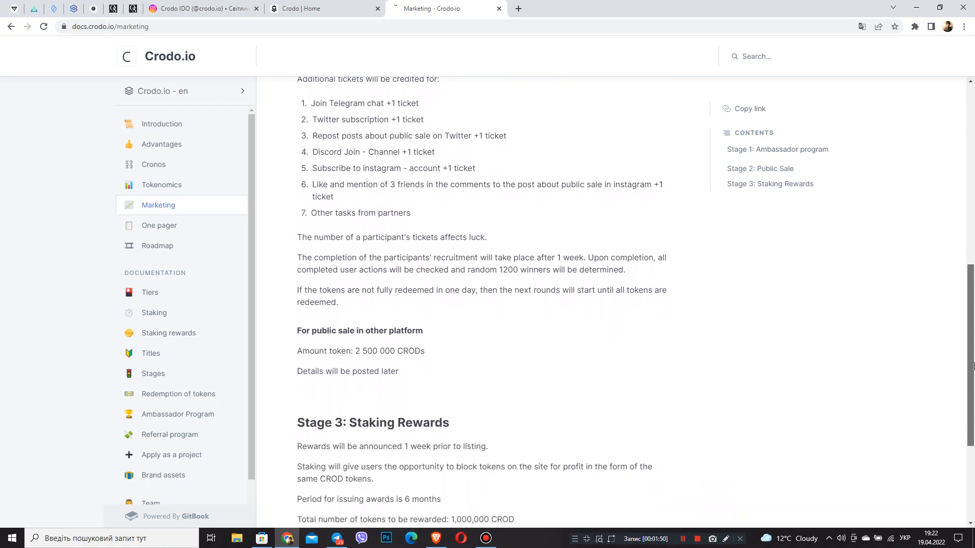
{"action": "scroll", "scroll_direction": "down", "scroll_amount": 3}
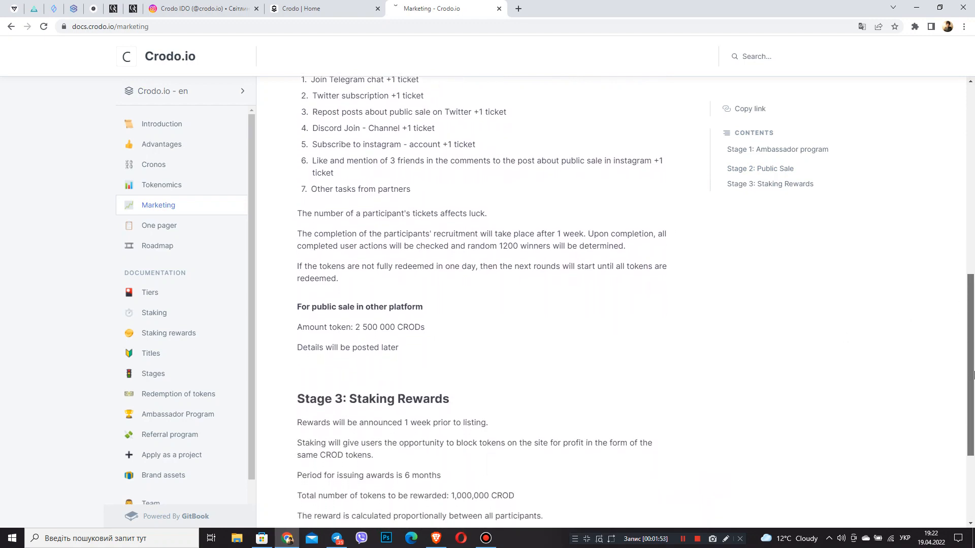
{"action": "scroll", "scroll_direction": "down", "scroll_amount": 3}
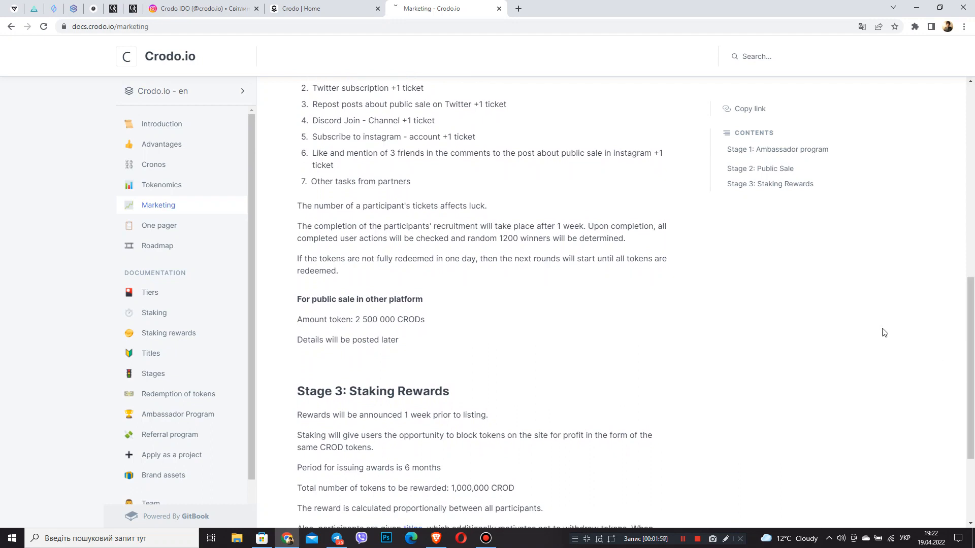
{"action": "mouse_move", "coordinate": [583, 371]}
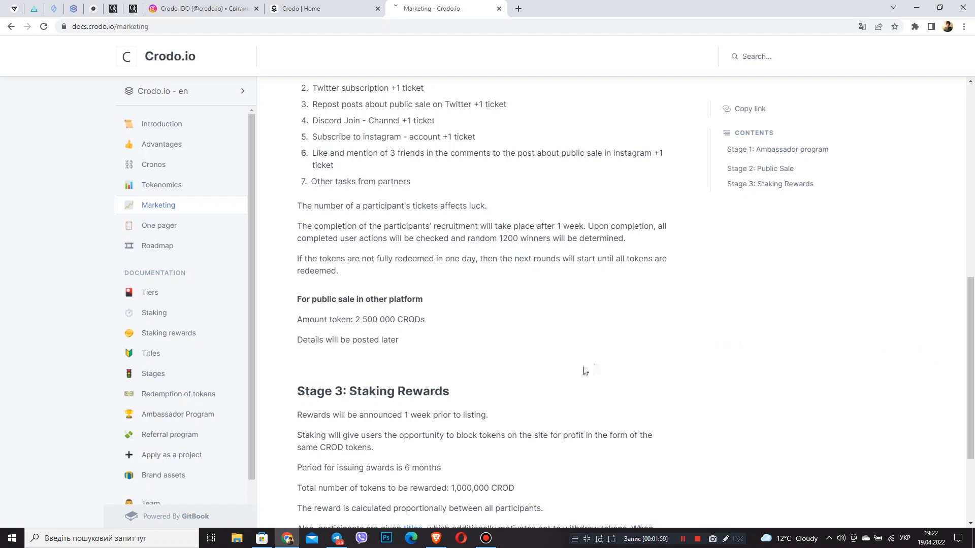
{"action": "mouse_move", "coordinate": [395, 426]}
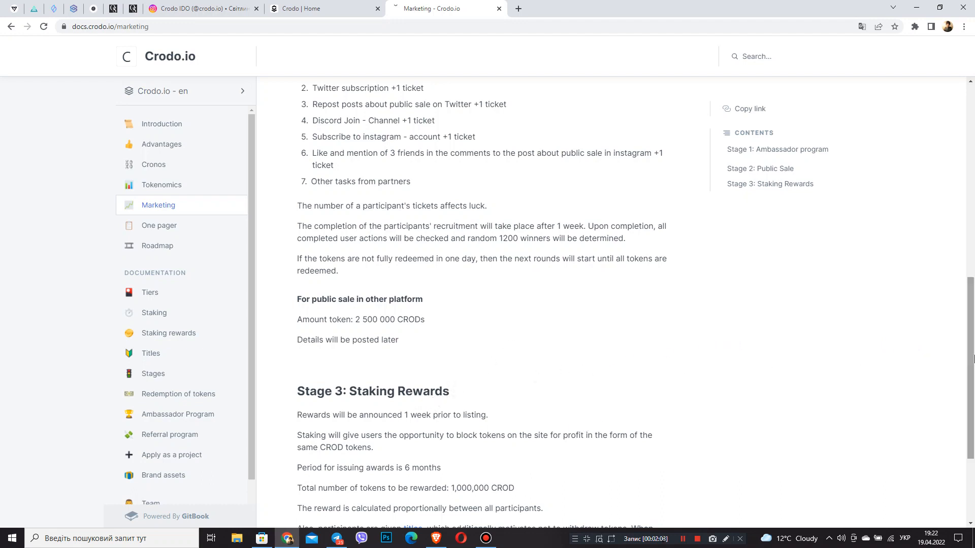
{"action": "scroll", "scroll_direction": "down", "scroll_amount": 3}
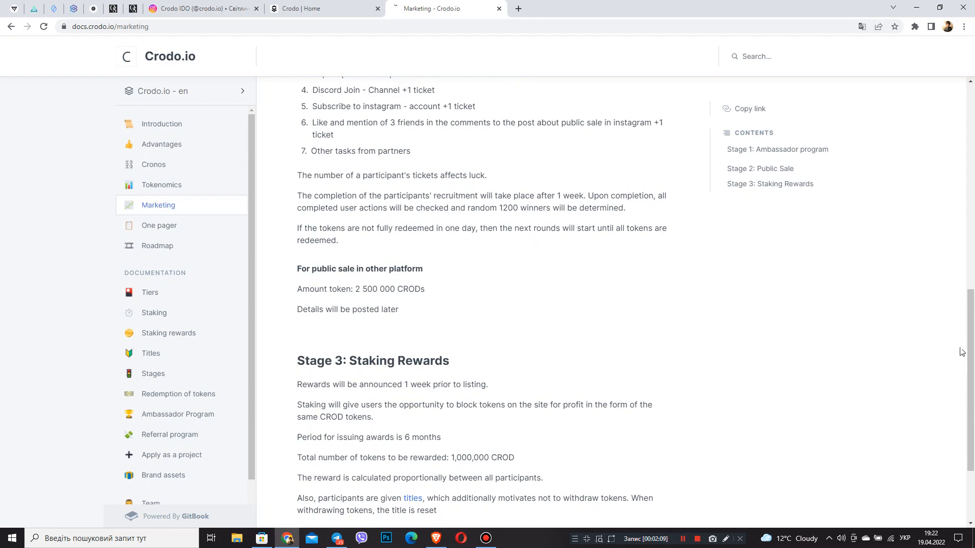
Check the Crodo home page's Stake calculator and Gravity tiers, then return to the Marketing docs.
{"action": "left_click", "coordinate": [324, 9]}
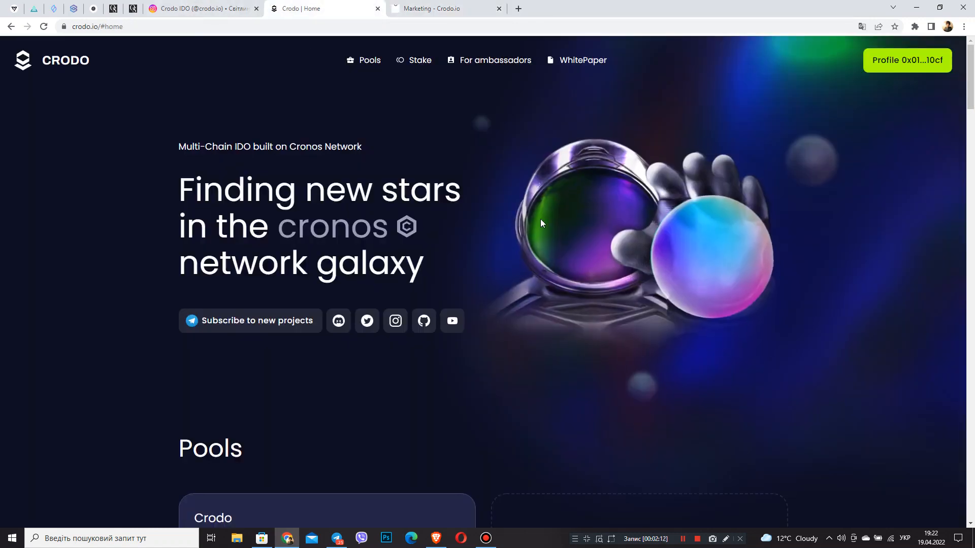
{"action": "scroll", "scroll_direction": "down", "scroll_amount": 3}
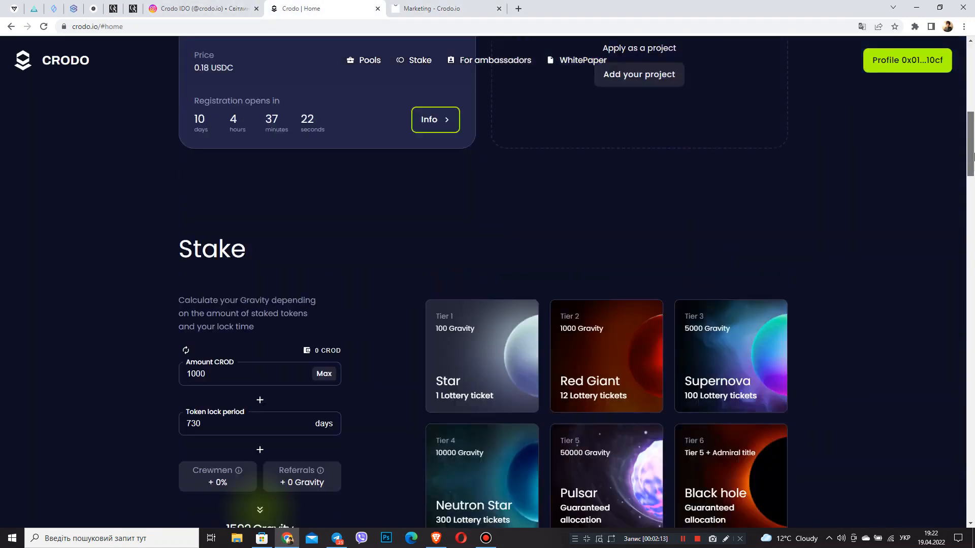
{"action": "scroll", "scroll_direction": "down", "scroll_amount": 3}
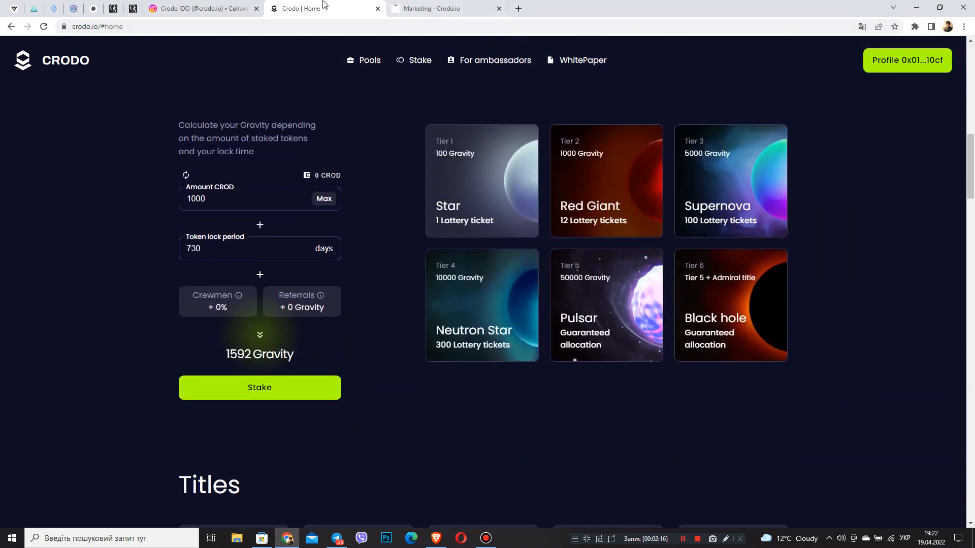
{"action": "left_click", "coordinate": [445, 8]}
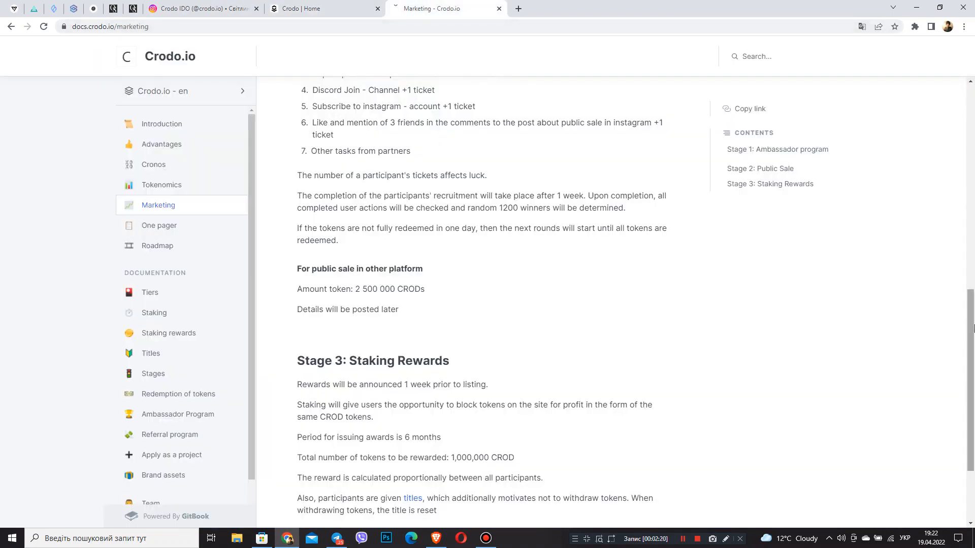
Read to the end of Stage 3's titles note, then go back to the Crodo home page.
{"action": "scroll", "scroll_direction": "down", "scroll_amount": 3}
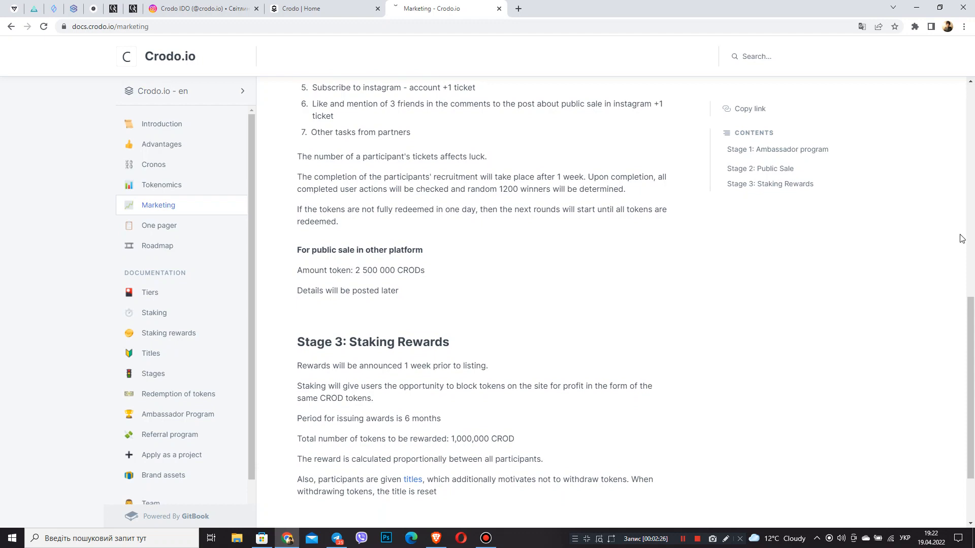
{"action": "mouse_move", "coordinate": [961, 238]}
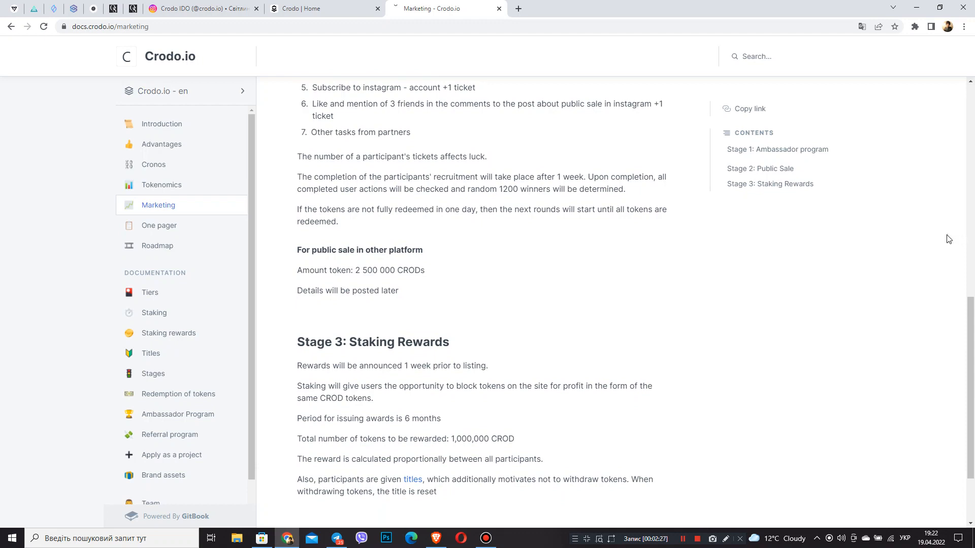
{"action": "mouse_move", "coordinate": [933, 239]}
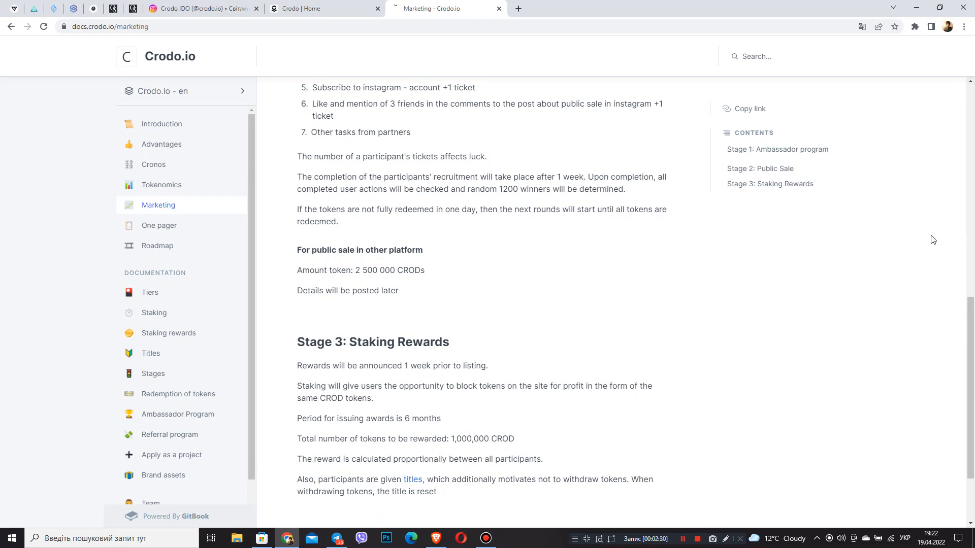
{"action": "mouse_move", "coordinate": [550, 397]}
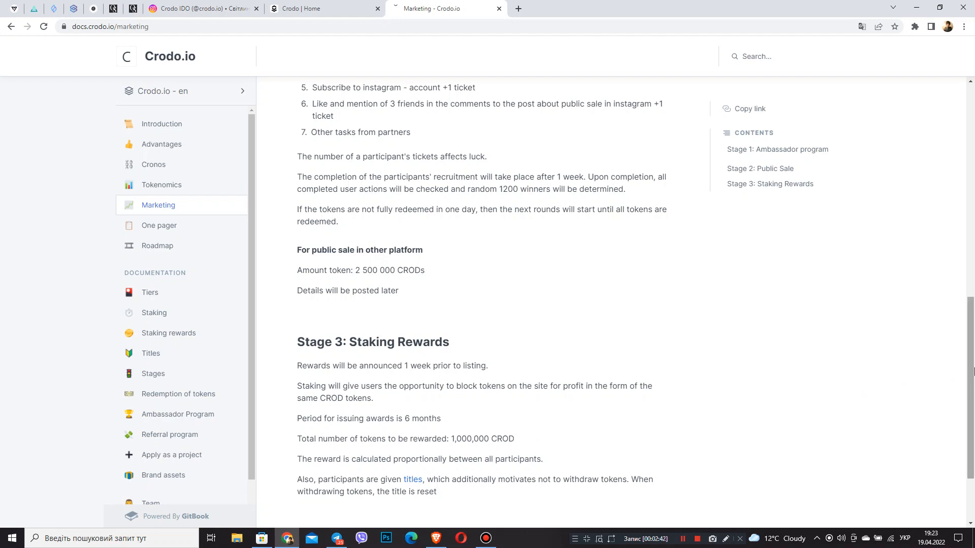
{"action": "scroll", "scroll_direction": "down", "scroll_amount": 3}
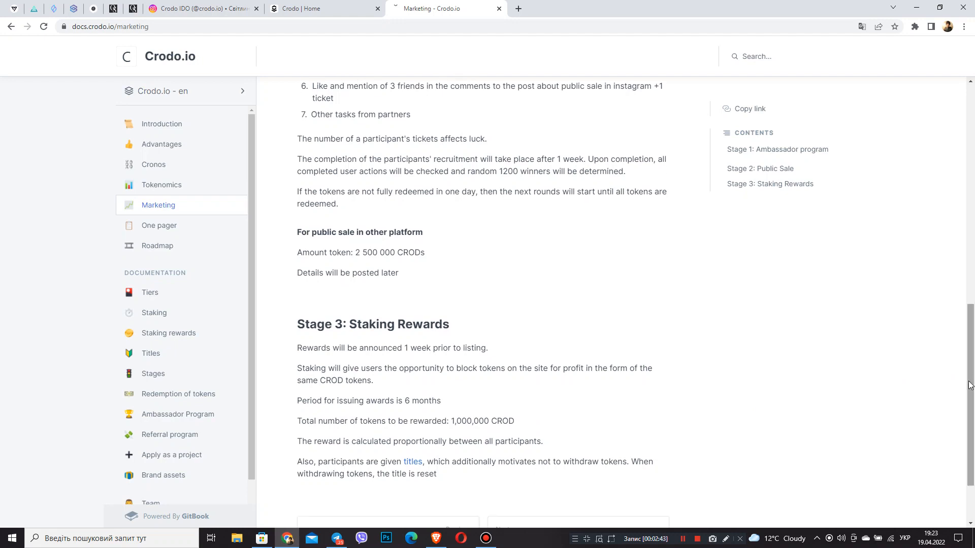
{"action": "mouse_move", "coordinate": [964, 383]}
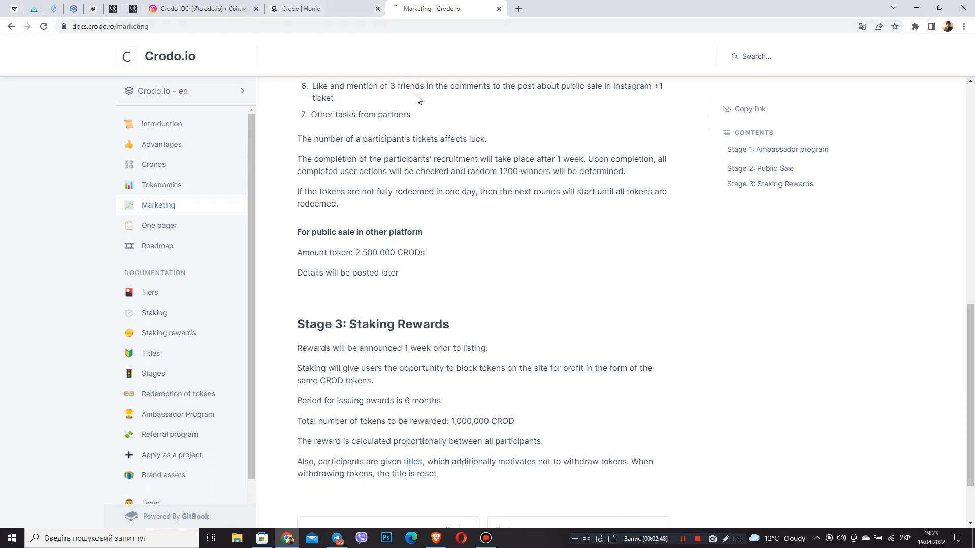
{"action": "mouse_move", "coordinate": [415, 107]}
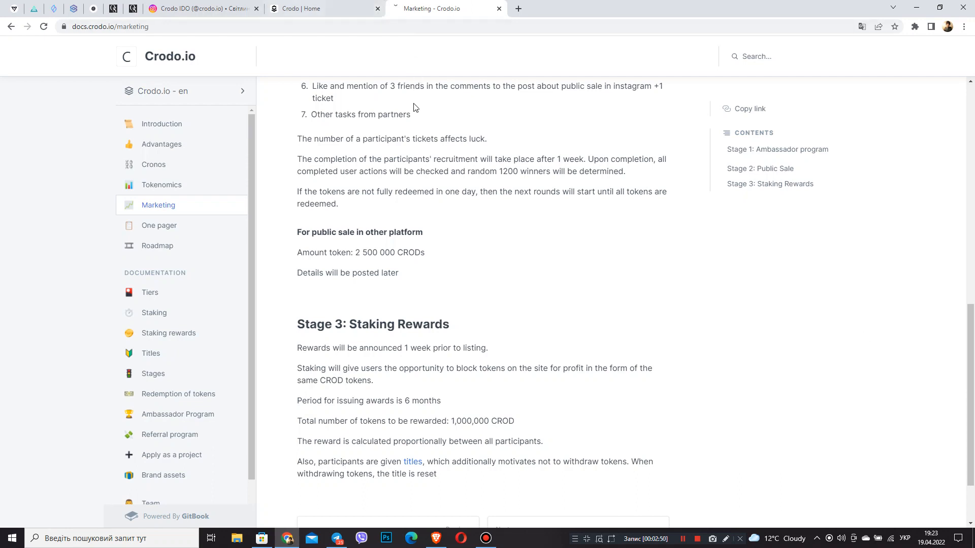
{"action": "mouse_move", "coordinate": [523, 88]}
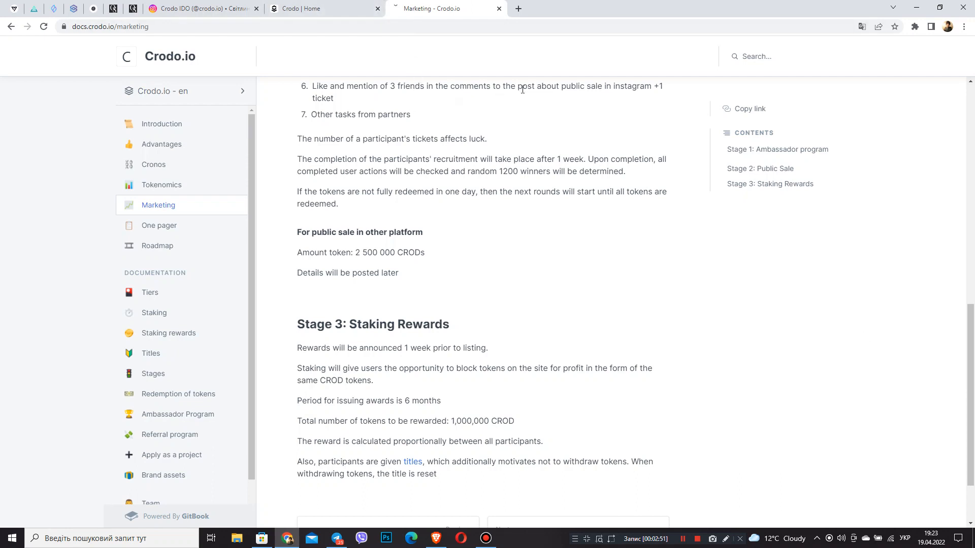
{"action": "left_click", "coordinate": [324, 8]}
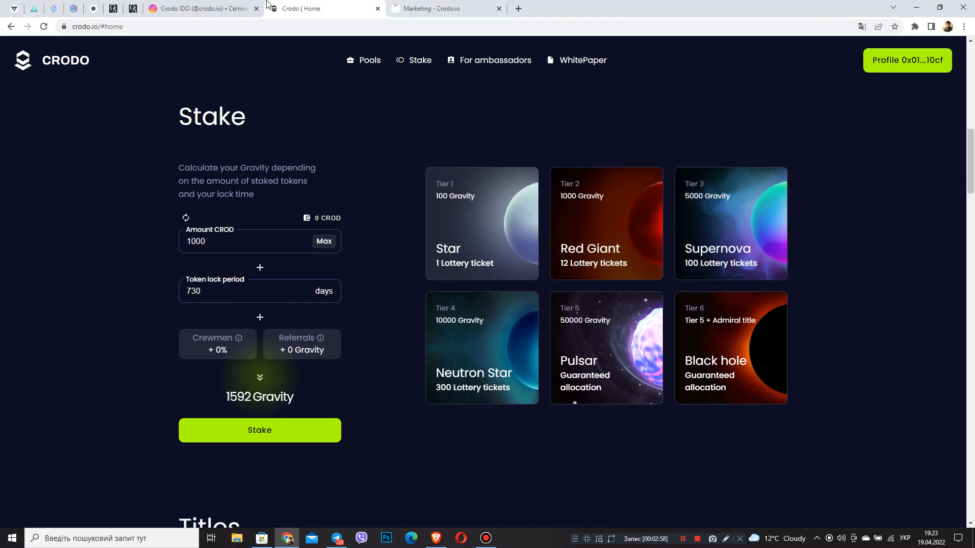
{"action": "mouse_move", "coordinate": [595, 235]}
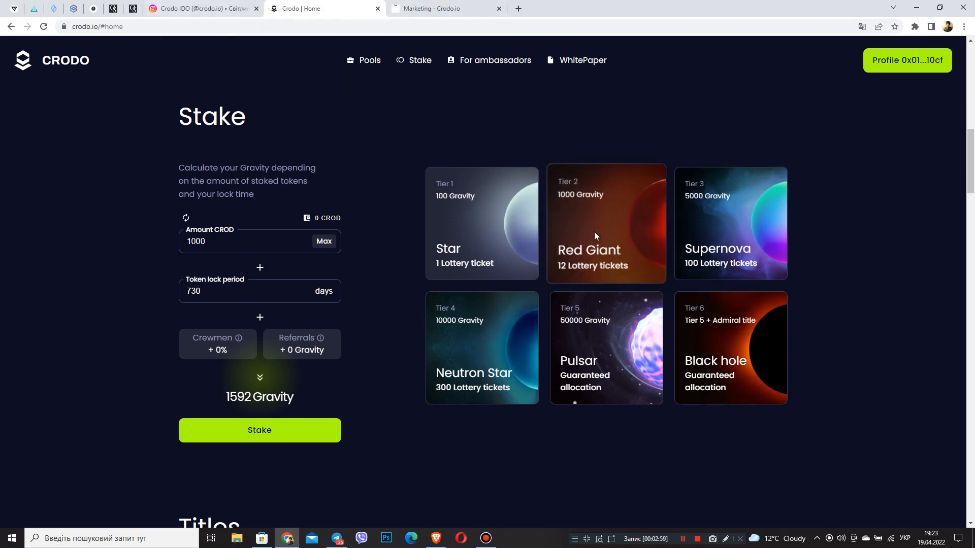